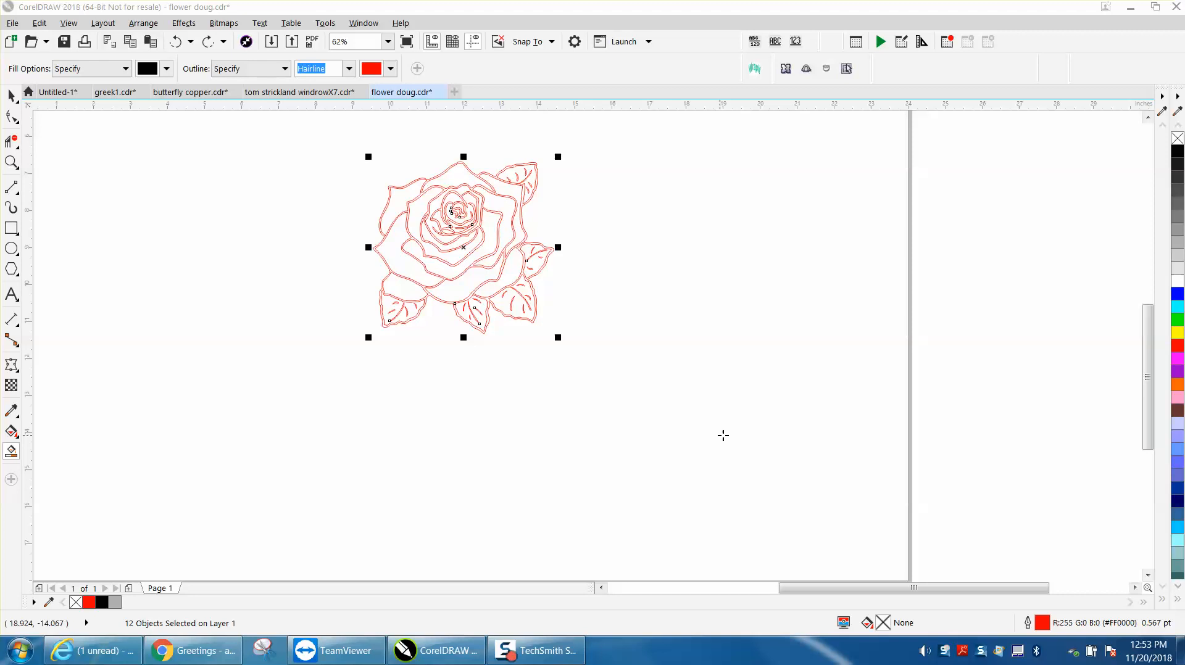
Enlarge the canvas view to bring the sample roses and red line art into sight.
{"action": "left_click", "coordinate": [12, 163]}
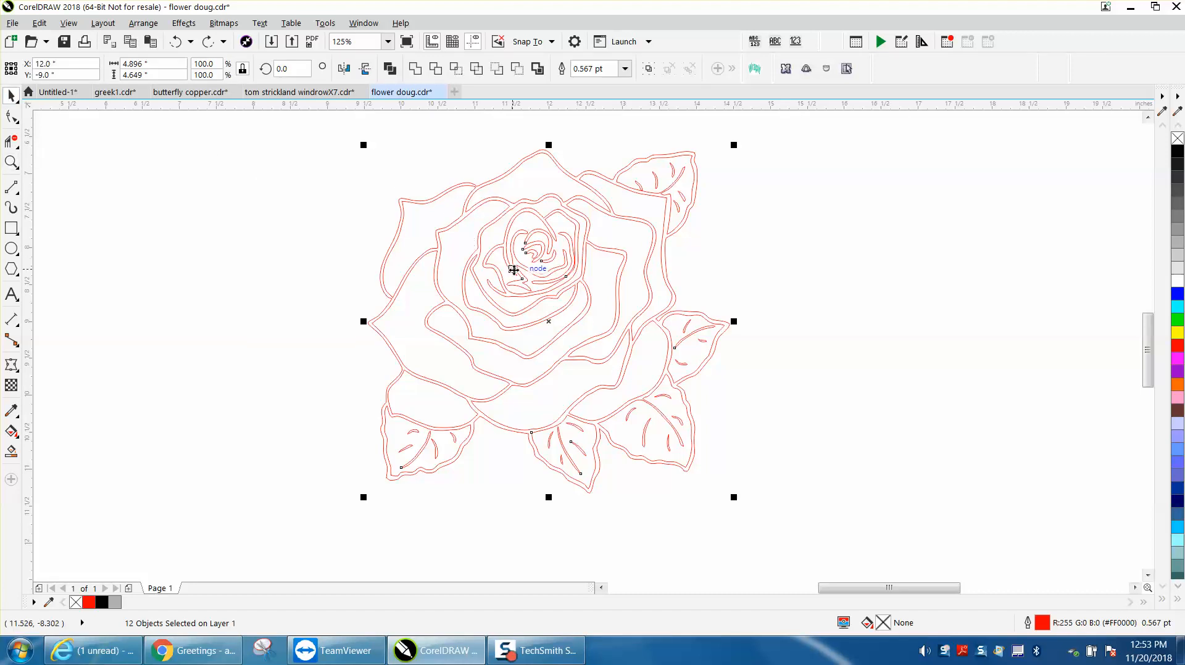
{"action": "mouse_move", "coordinate": [492, 364]}
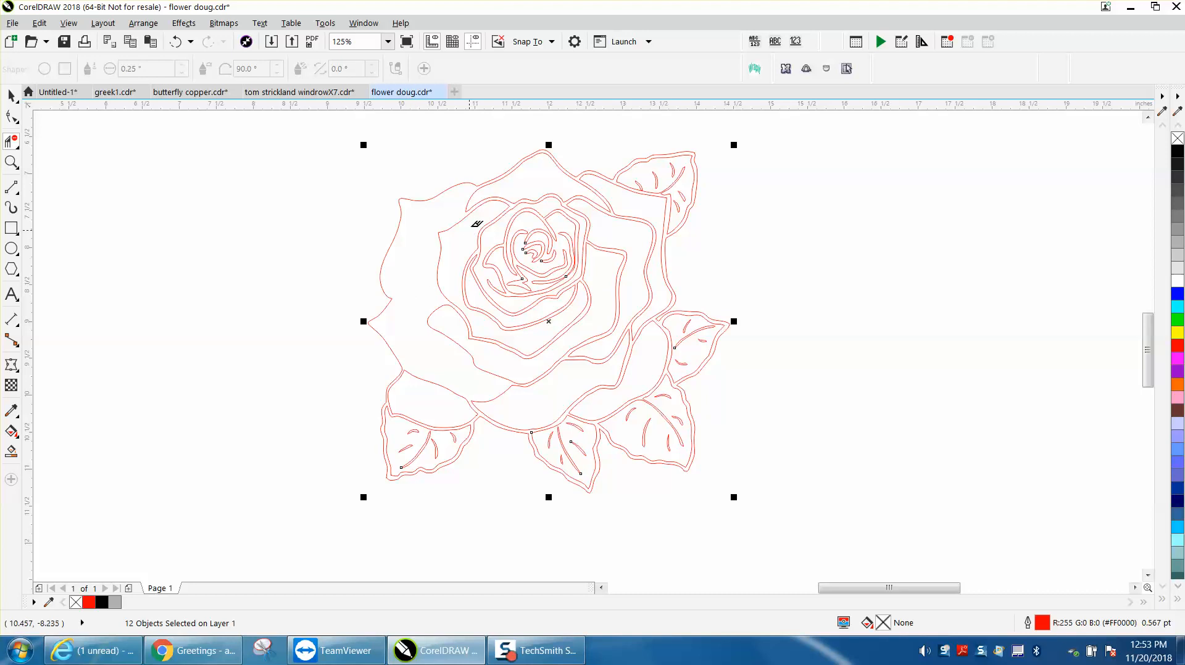
{"action": "mouse_move", "coordinate": [556, 189]}
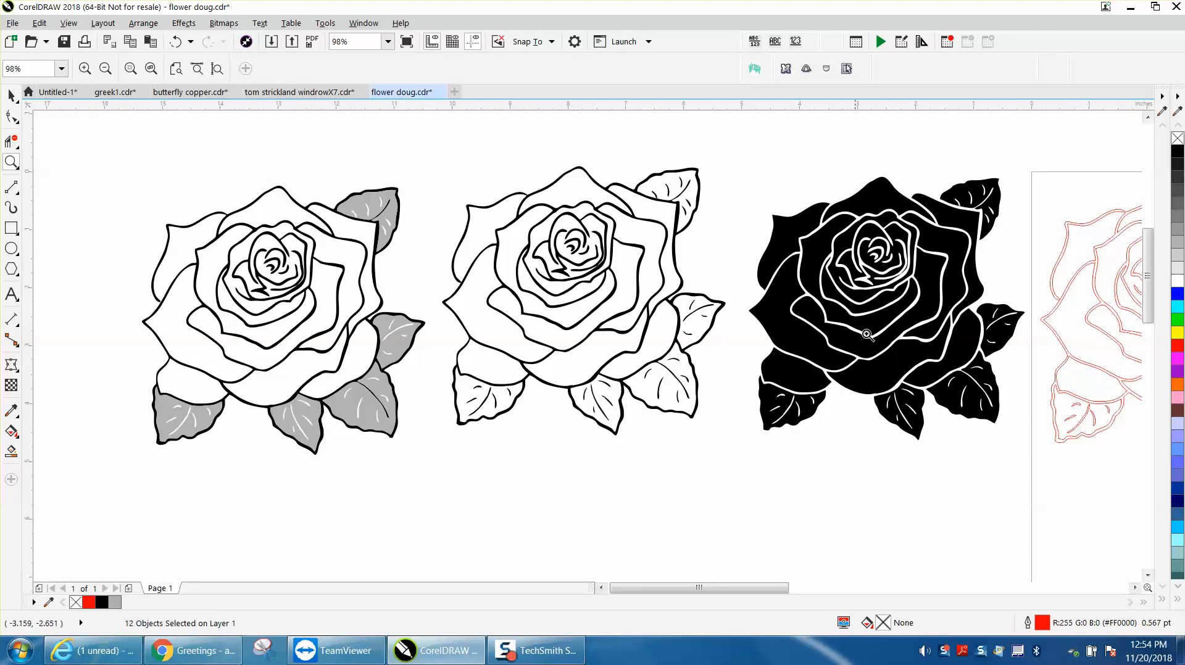
{"action": "mouse_move", "coordinate": [918, 324]}
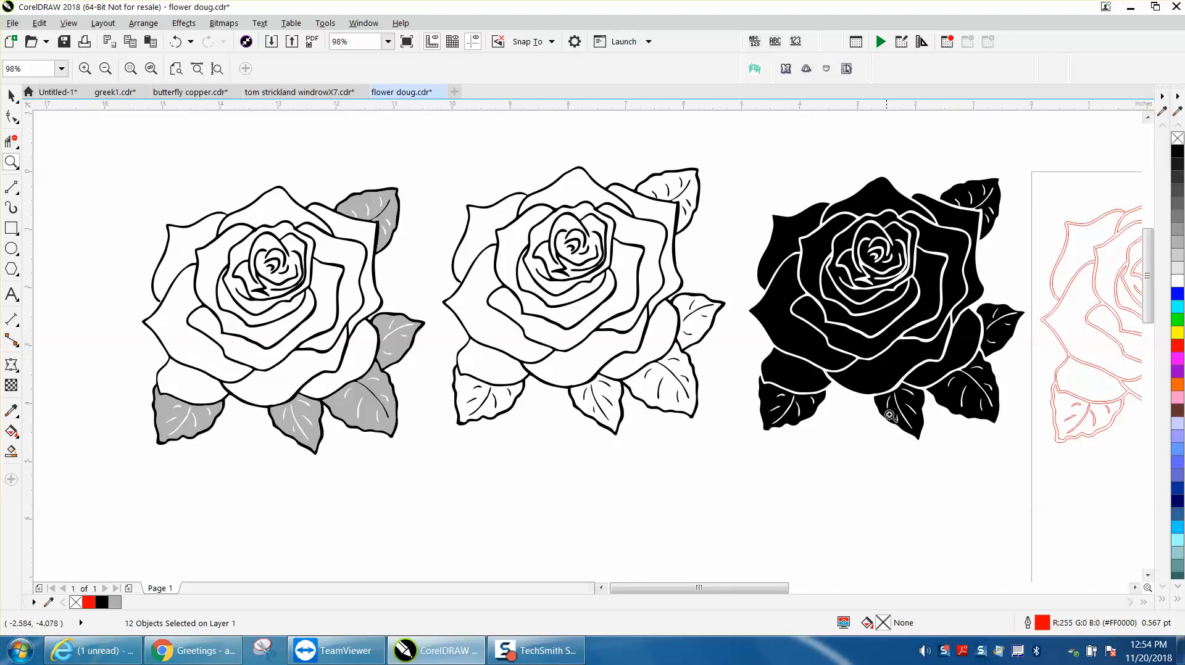
{"action": "mouse_move", "coordinate": [911, 314]}
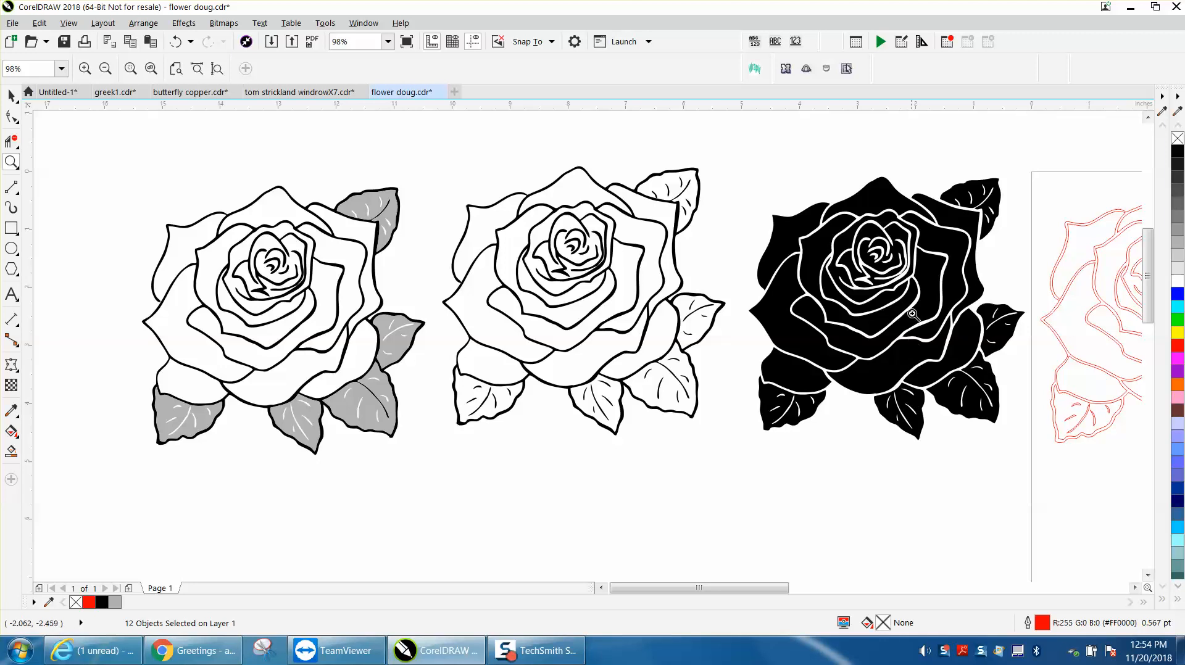
{"action": "mouse_move", "coordinate": [640, 237]}
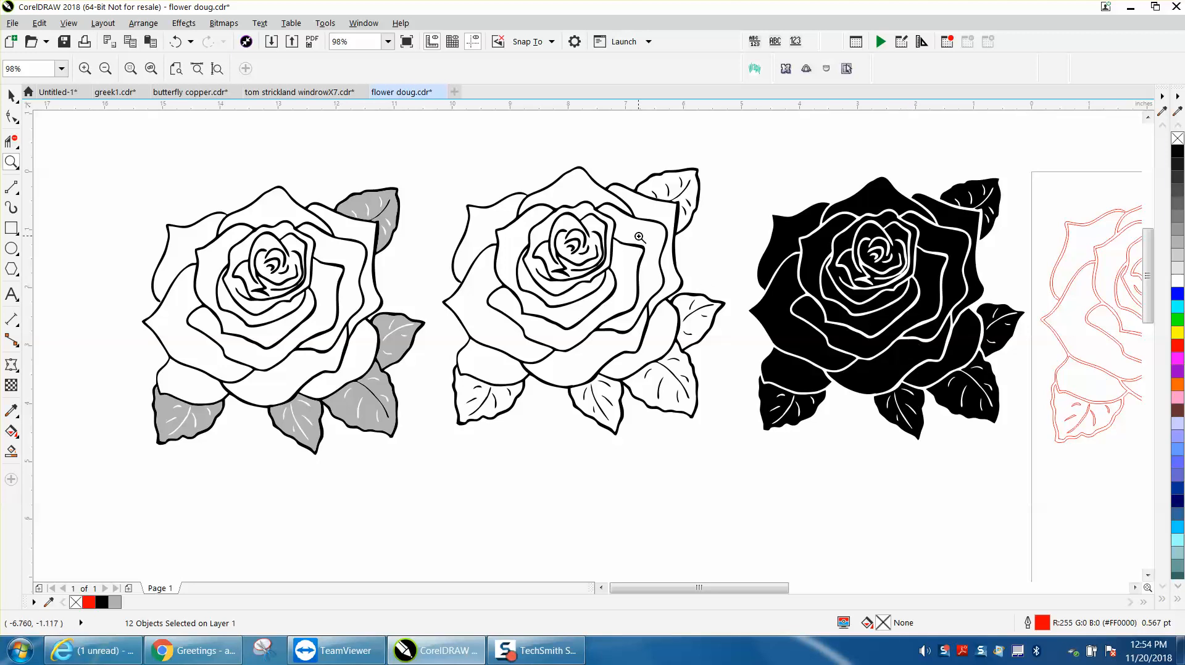
{"action": "mouse_move", "coordinate": [664, 243]}
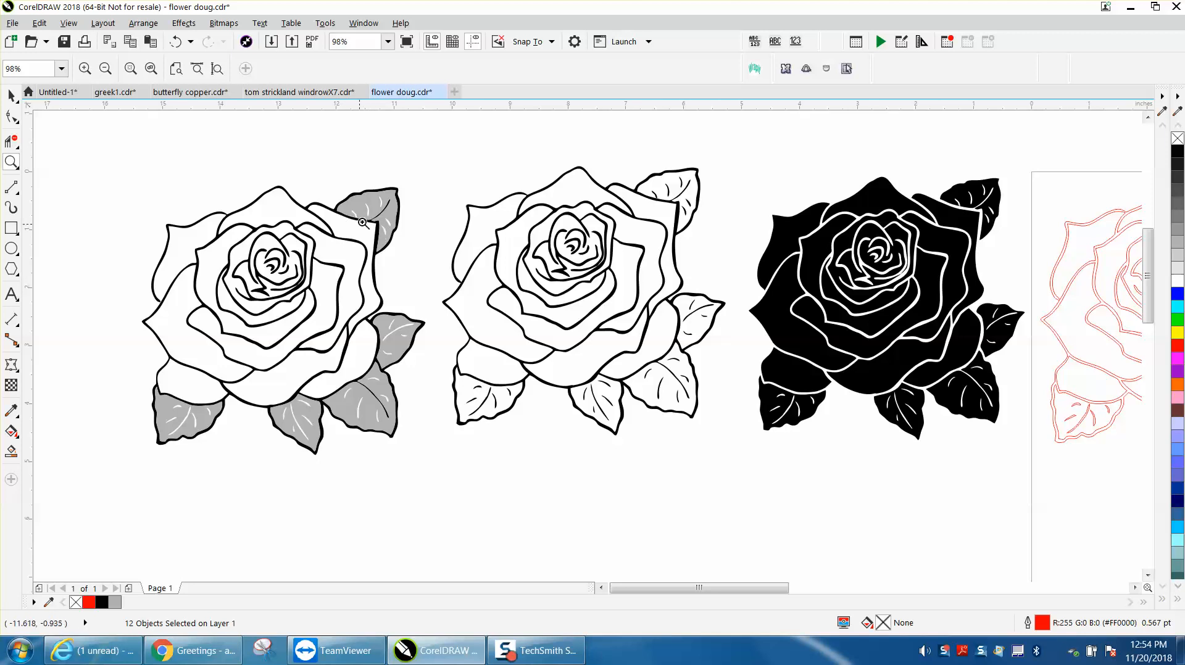
{"action": "mouse_move", "coordinate": [371, 216]}
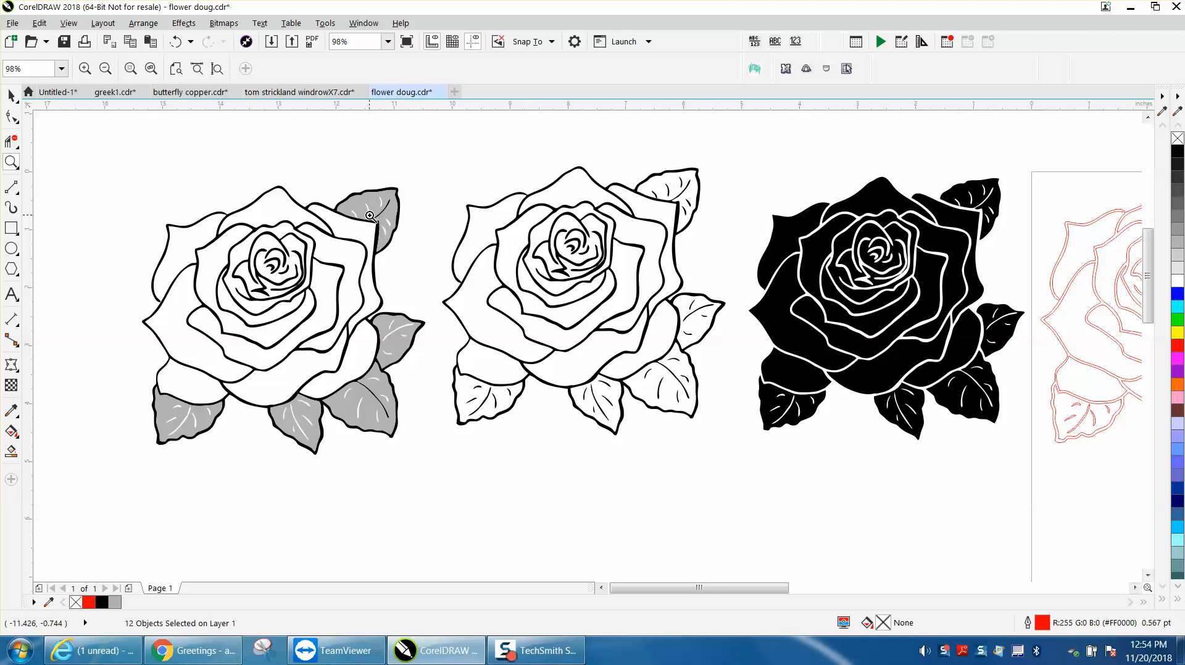
{"action": "mouse_move", "coordinate": [605, 253]}
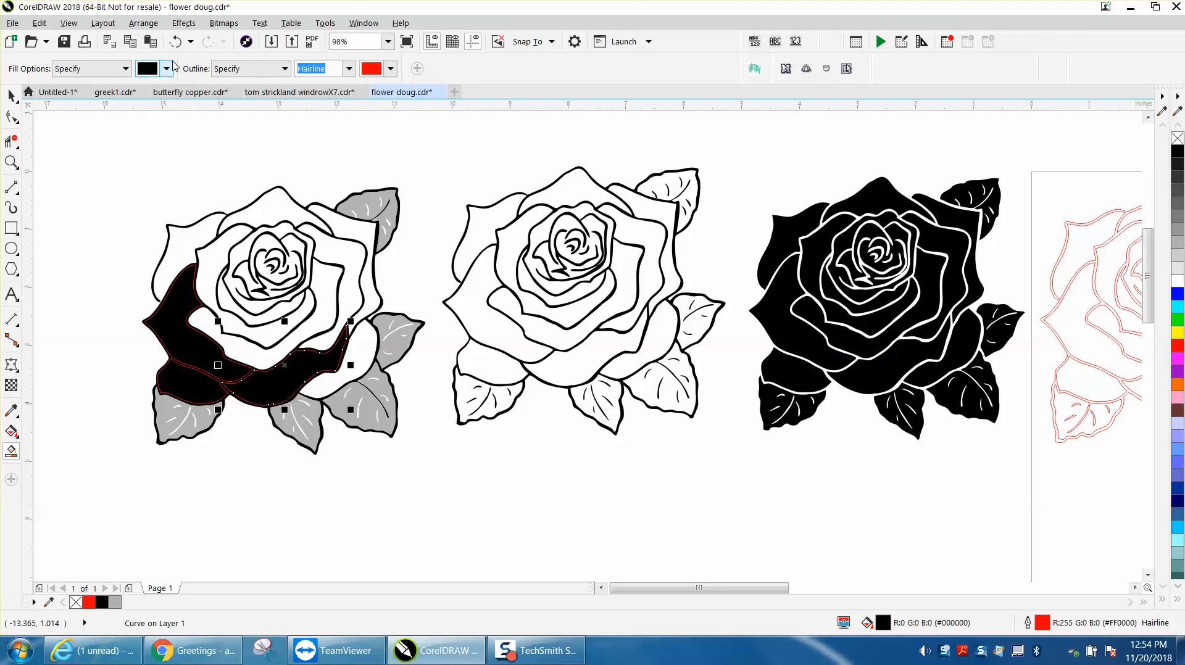
Undo the outlined black petal fill and set new Smart Fill outlines to None.
{"action": "left_click", "coordinate": [174, 42]}
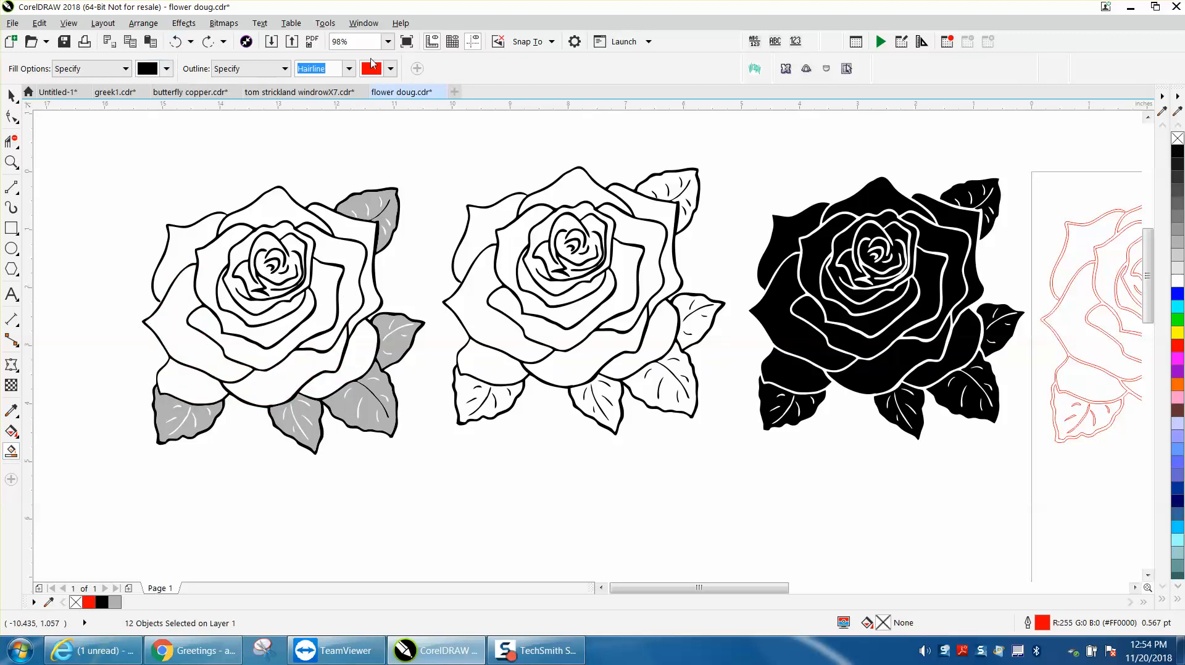
{"action": "left_click", "coordinate": [348, 68]}
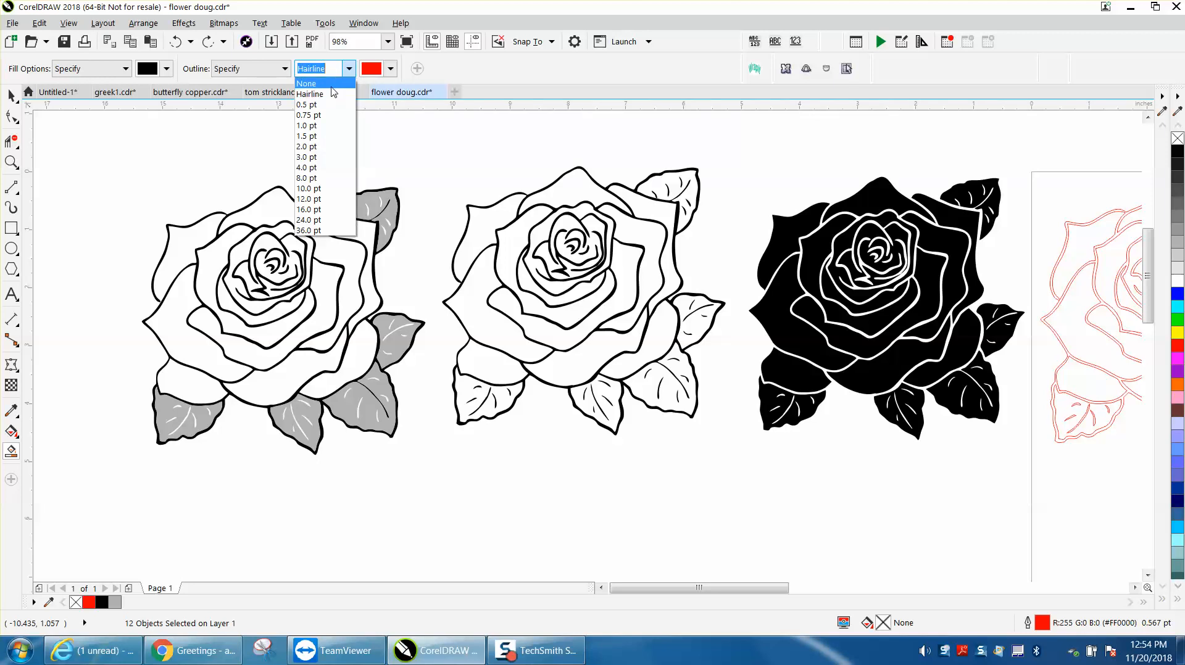
{"action": "left_click", "coordinate": [307, 82]}
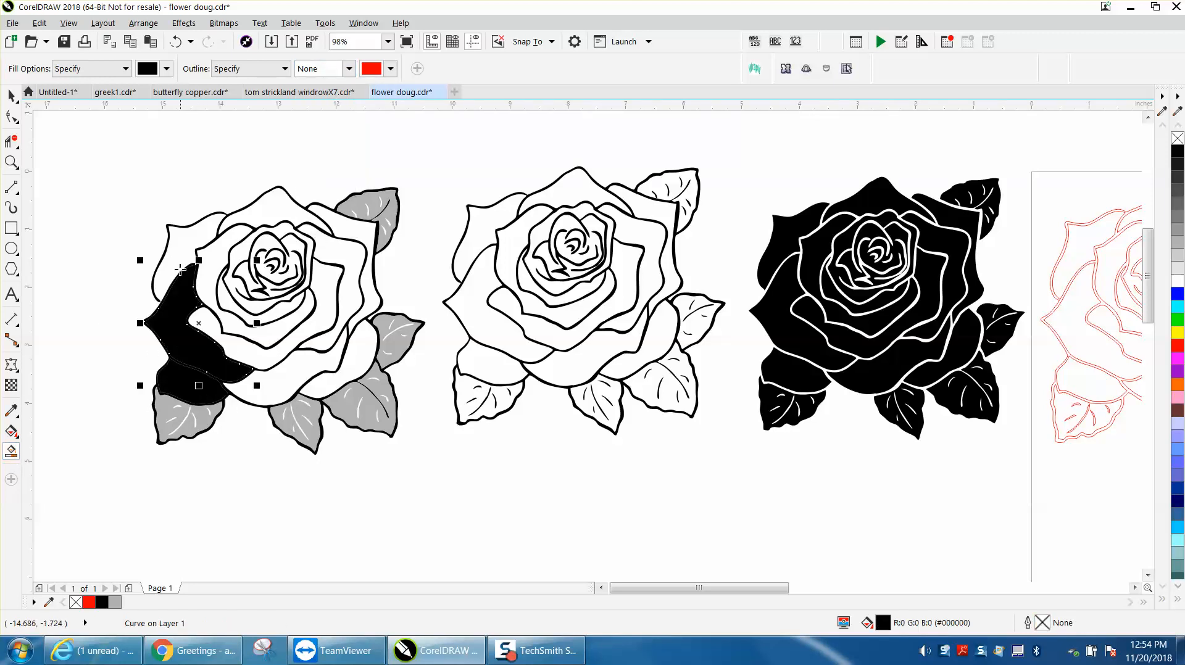
Fill further petals of the gray-leaf rose black, undoing the oversized fills.
{"action": "left_click", "coordinate": [174, 42]}
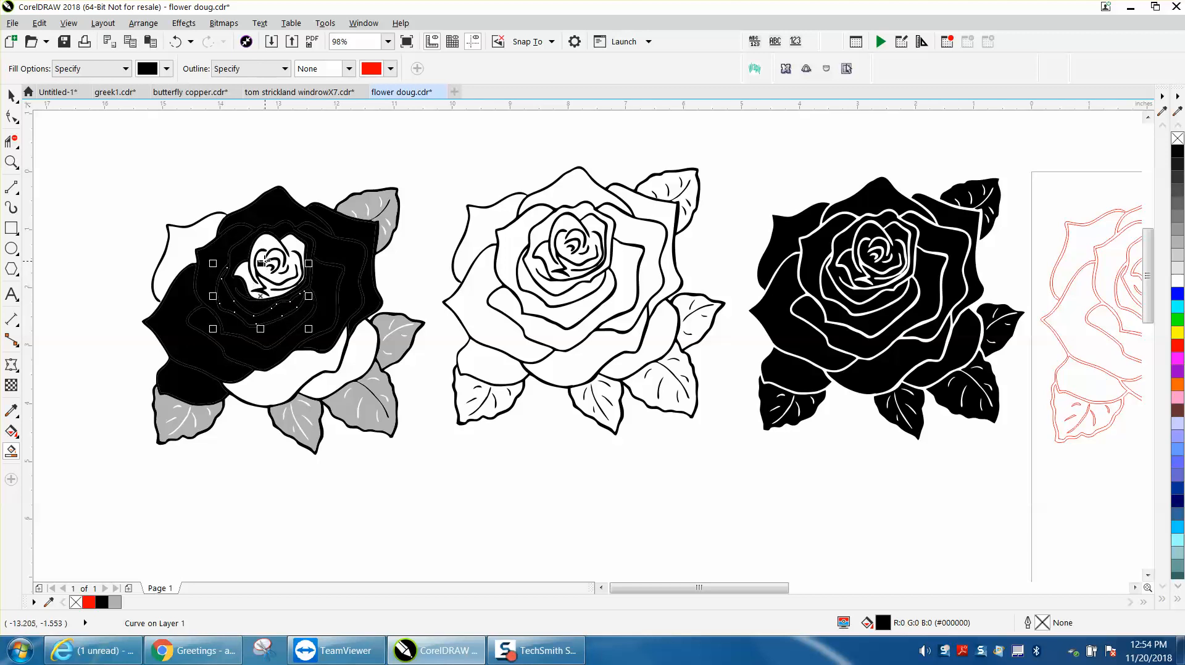
{"action": "left_click", "coordinate": [176, 42]}
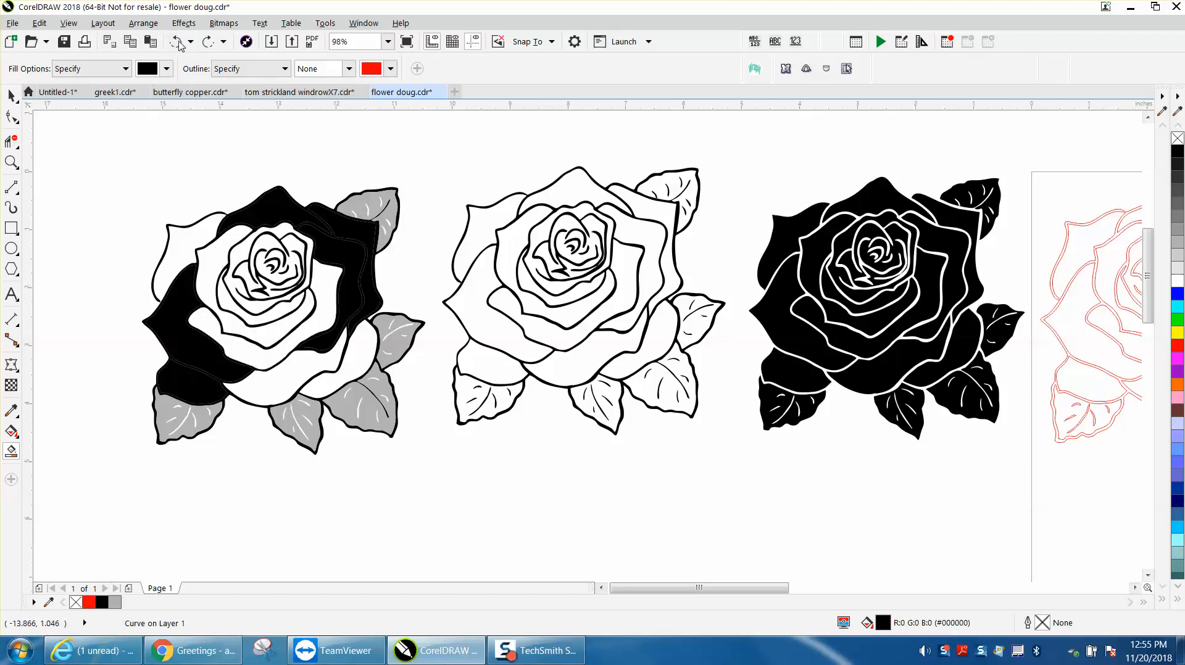
{"action": "left_click", "coordinate": [178, 42]}
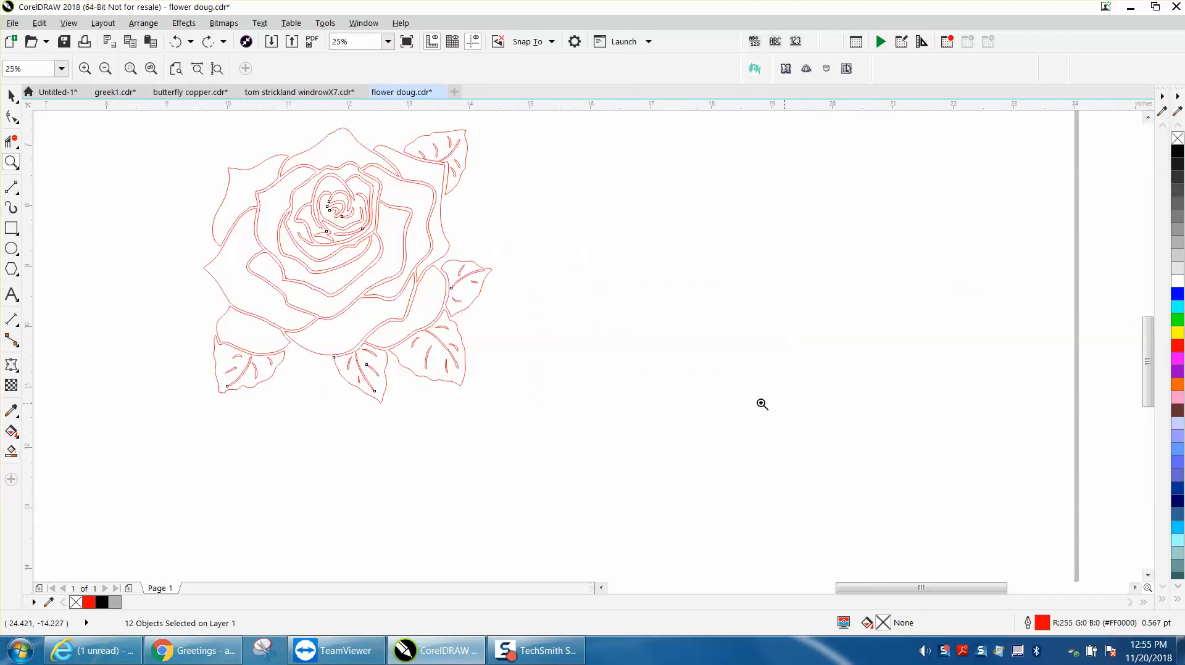
Zoom in twice on the red rose until its petal lines are clearly visible.
{"action": "left_click", "coordinate": [270, 218]}
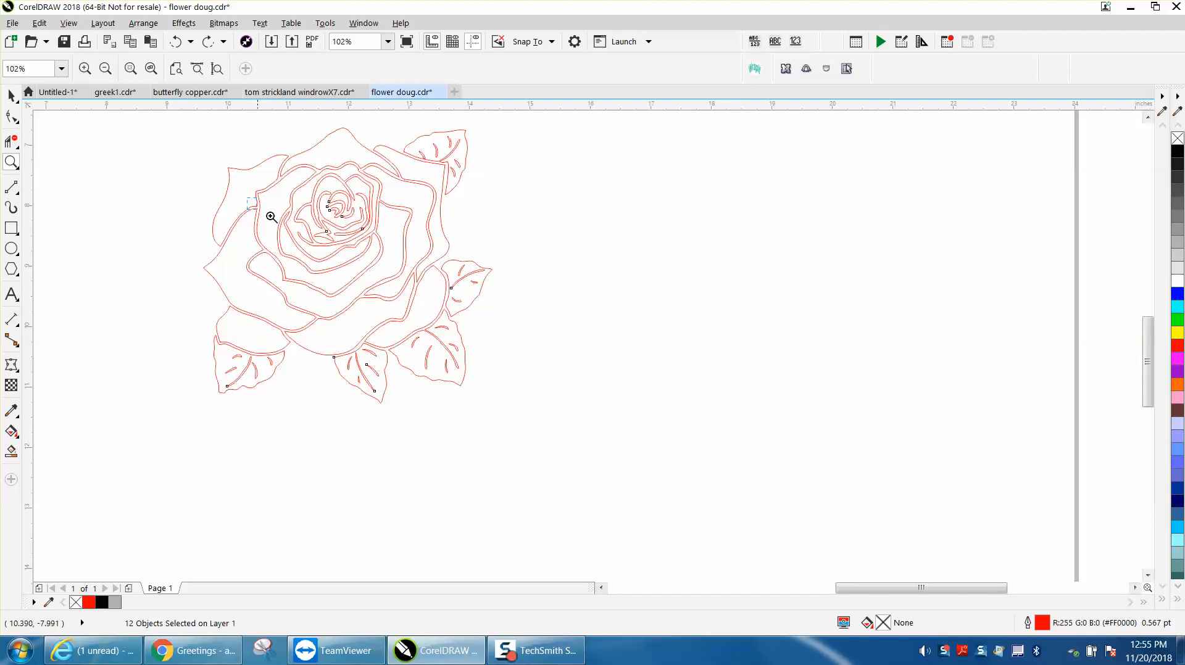
{"action": "left_click", "coordinate": [272, 217]}
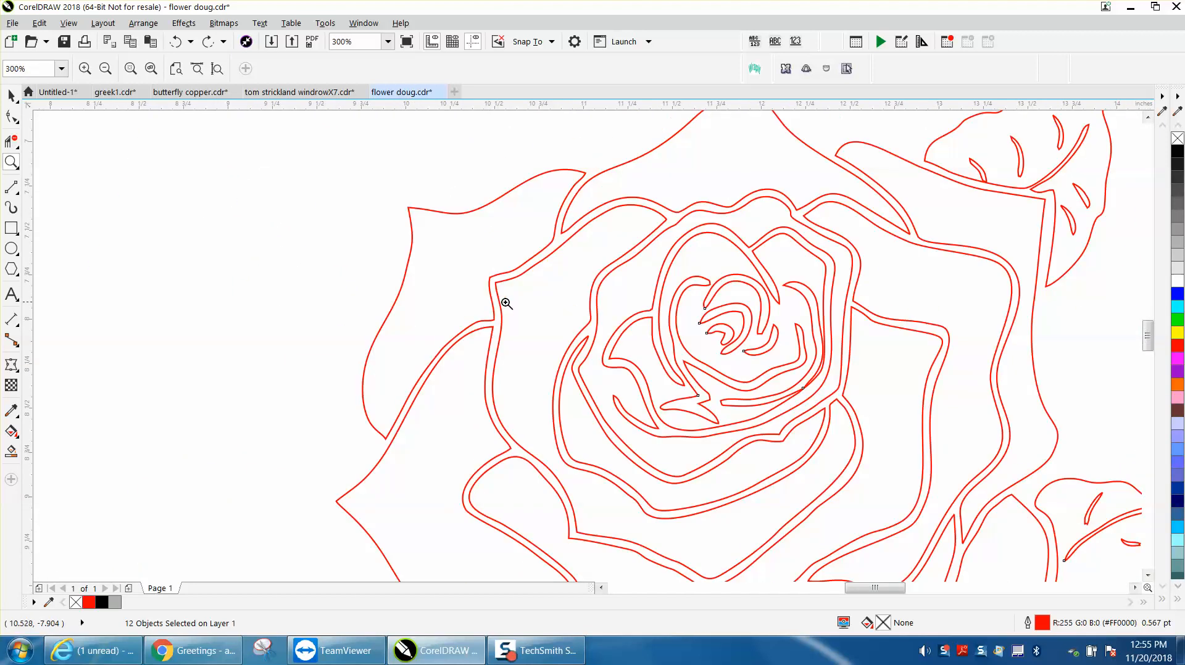
{"action": "mouse_move", "coordinate": [229, 67]}
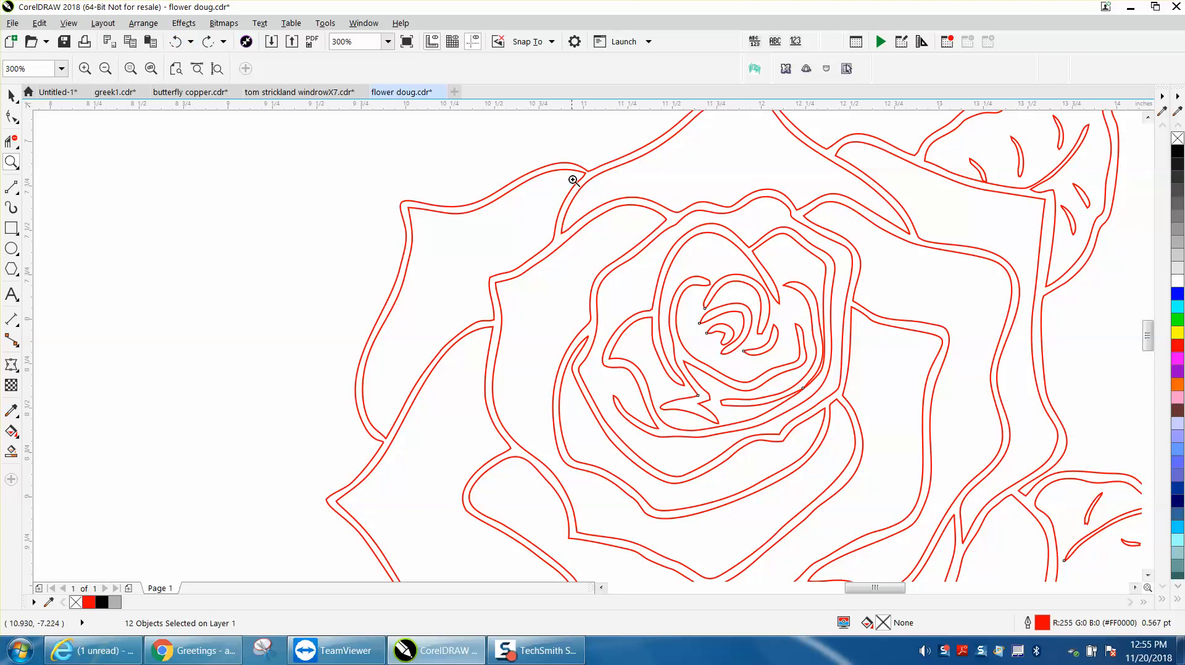
{"action": "mouse_move", "coordinate": [402, 207]}
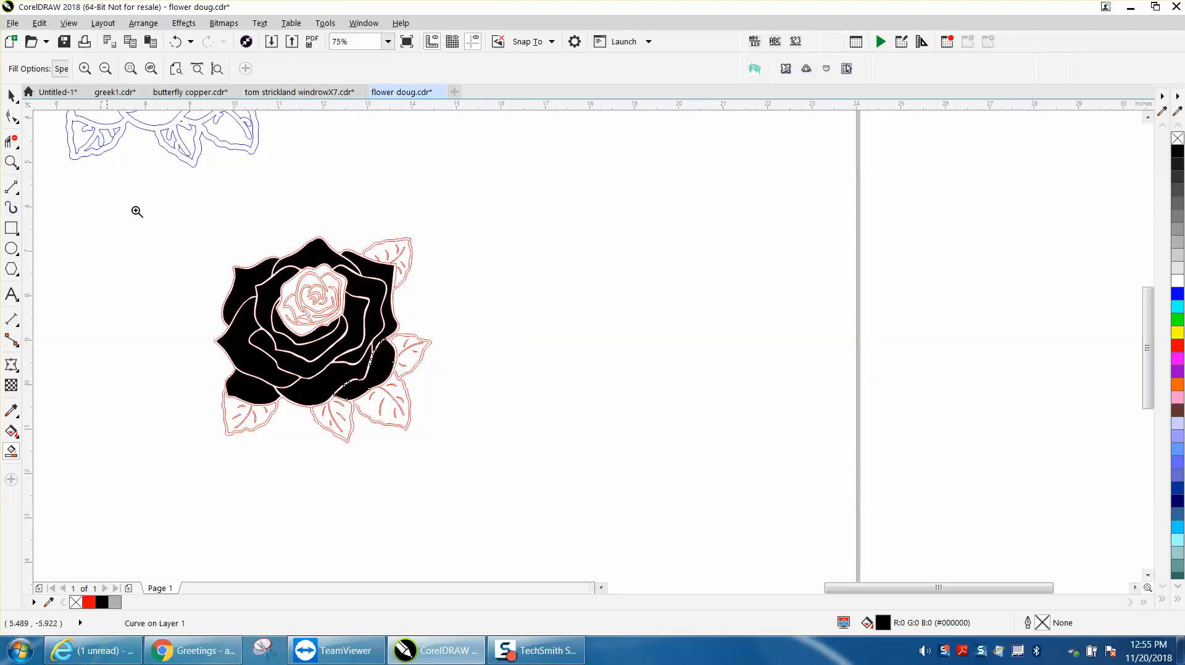
Fill the inner petals black, then switch the fill to gray and fill the leaves.
{"action": "left_click", "coordinate": [136, 213]}
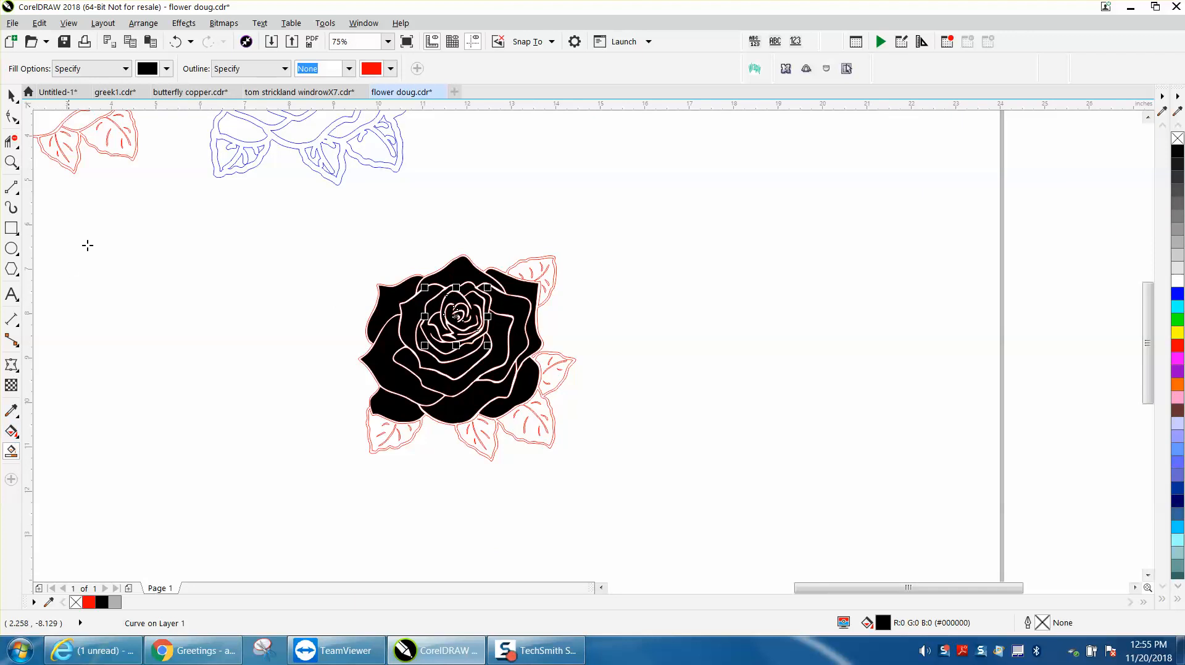
{"action": "left_click", "coordinate": [166, 69]}
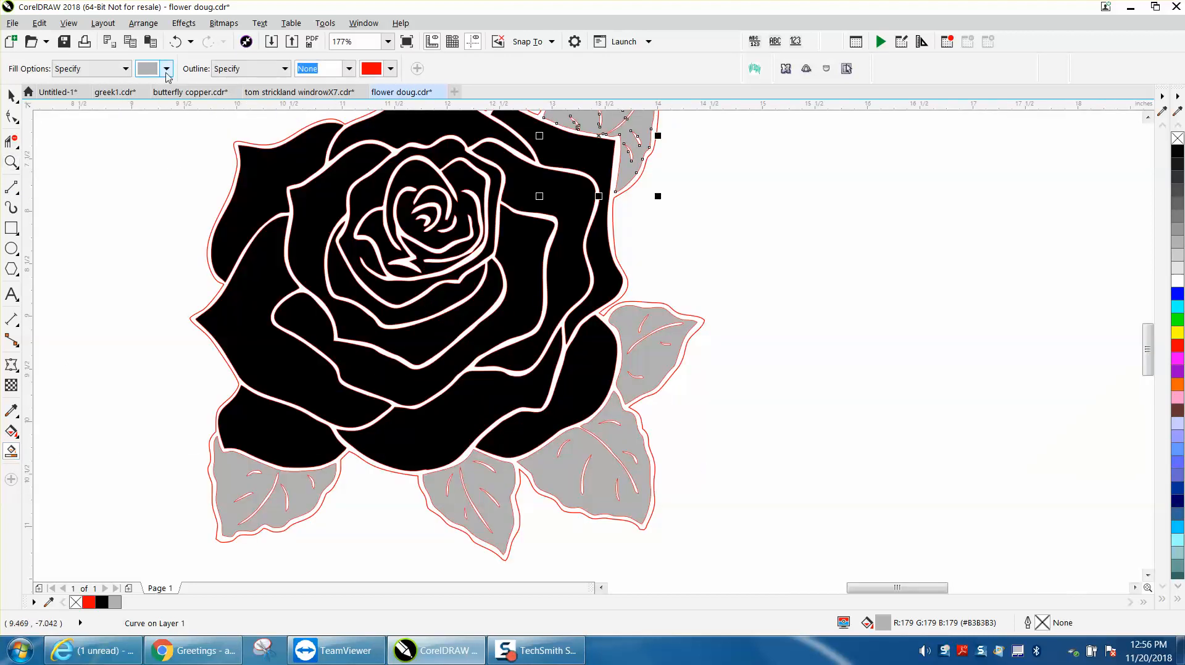
{"action": "left_click", "coordinate": [166, 68]}
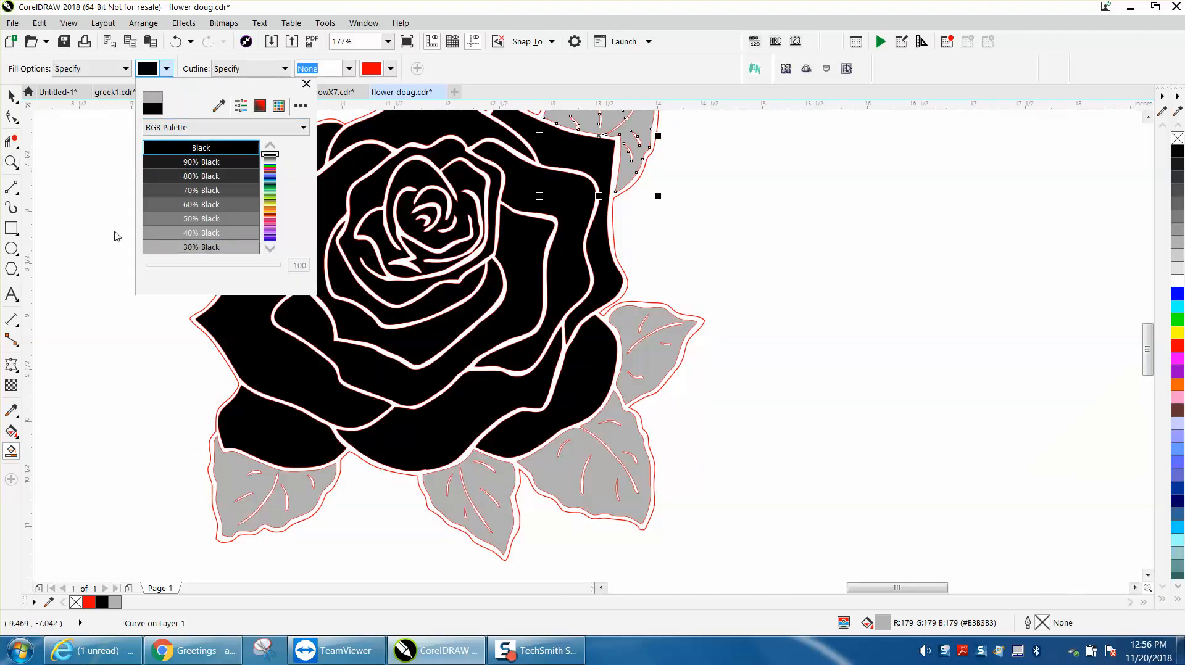
{"action": "left_click", "coordinate": [306, 83]}
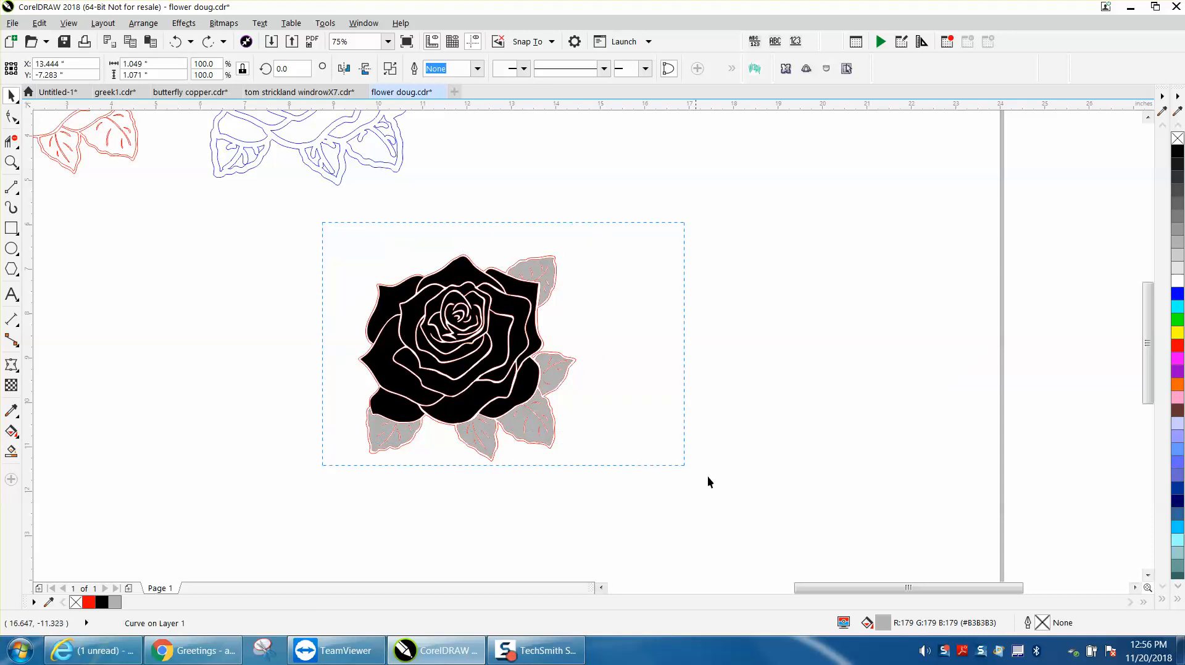
Select all with Ctrl+A to remove the red outline line art.
{"action": "key", "text": "Ctrl+A"}
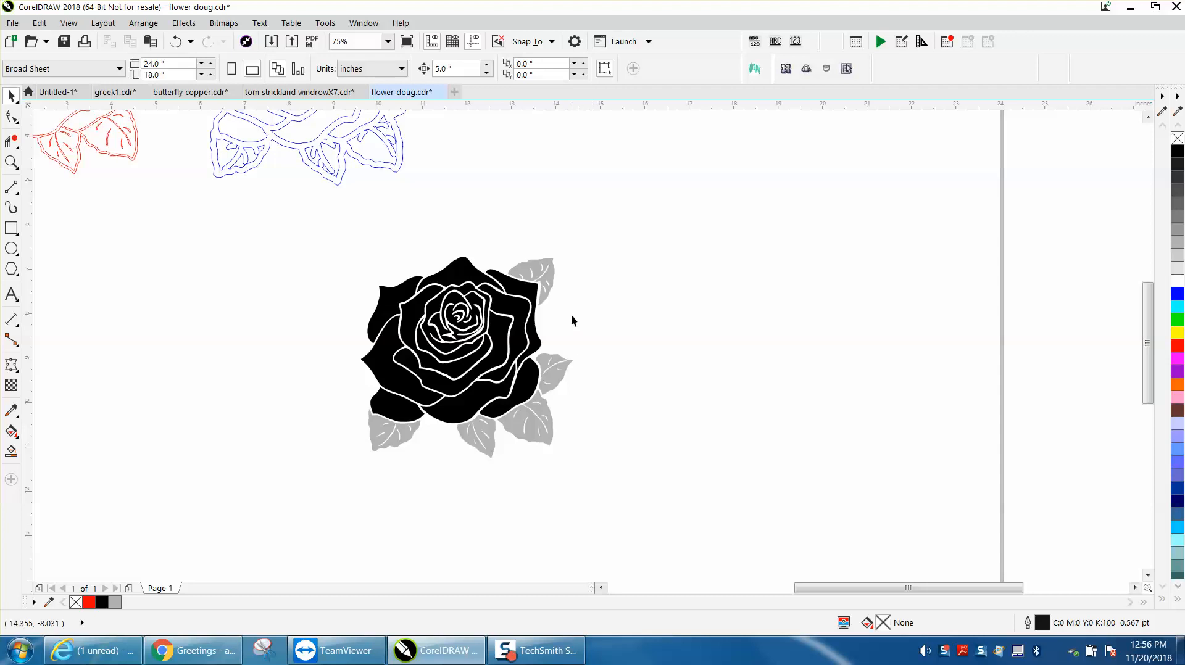
{"action": "mouse_move", "coordinate": [75, 185]}
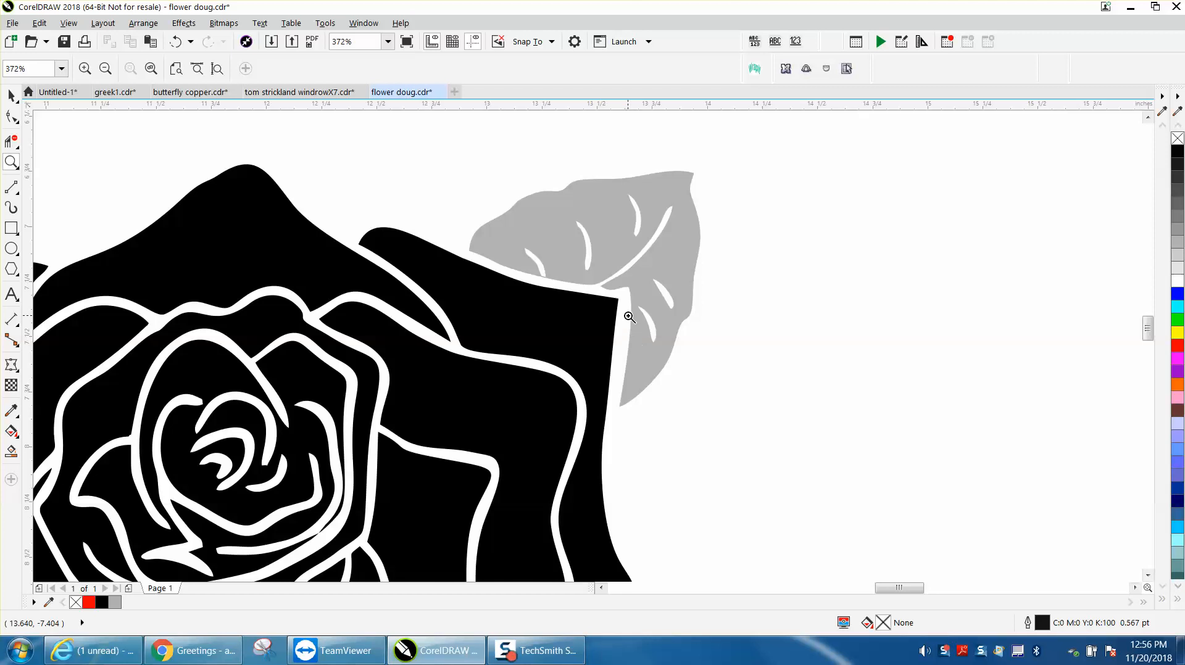
{"action": "mouse_move", "coordinate": [509, 315]}
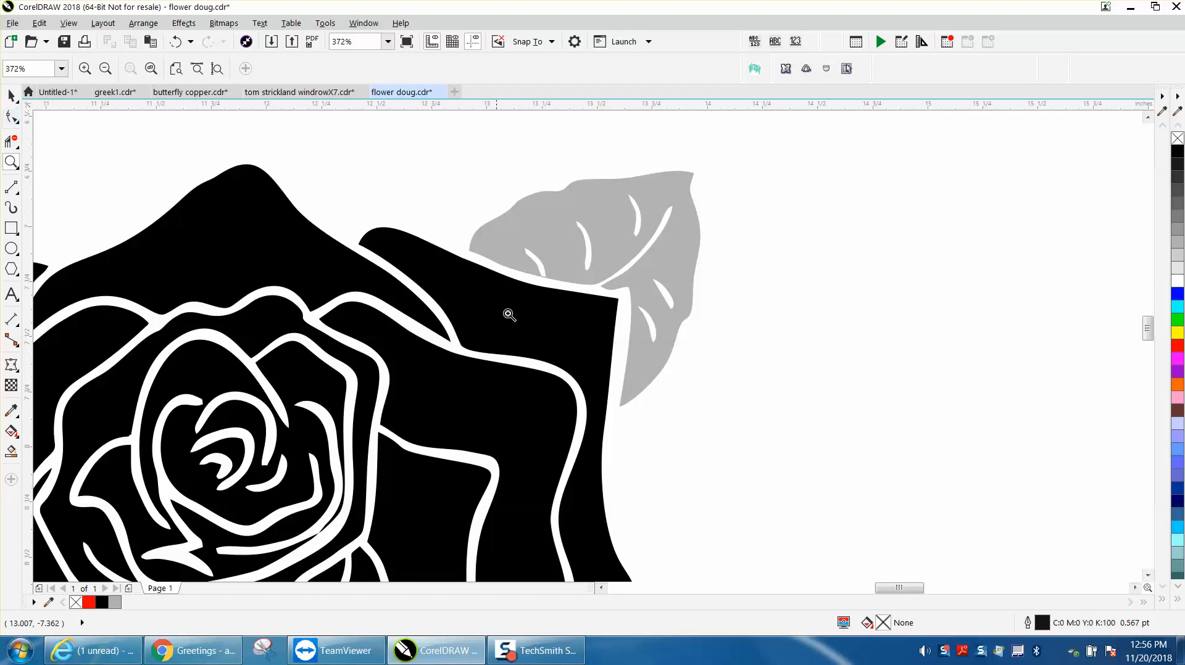